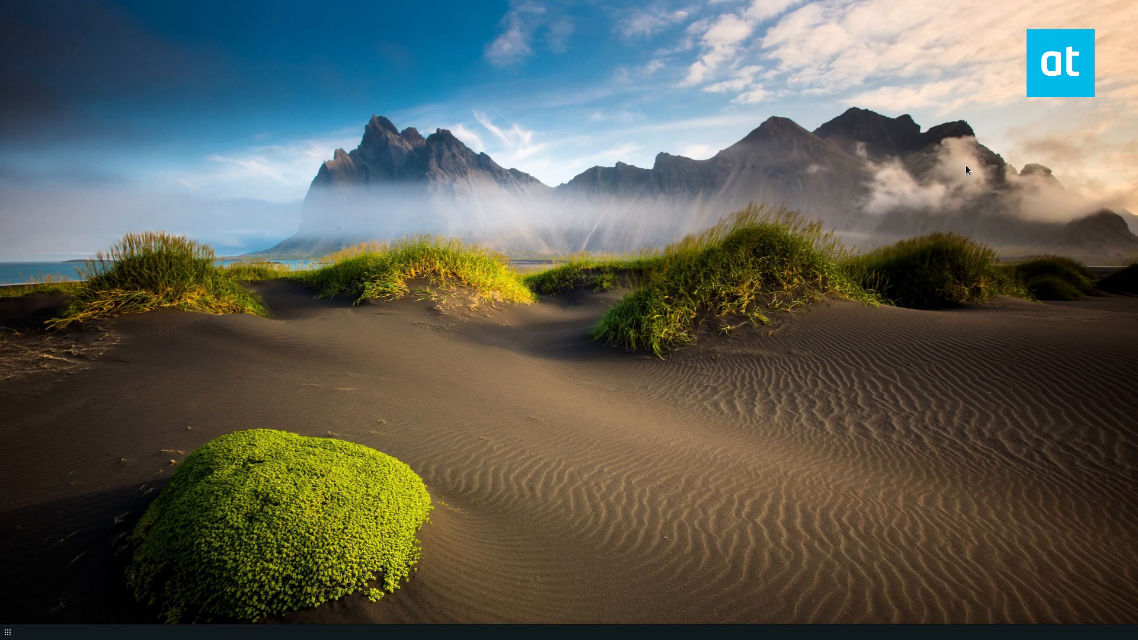
# Search the Whisker Menu for 'manj' to find Manjaro Settings Manager.
pyautogui.click(9, 632)
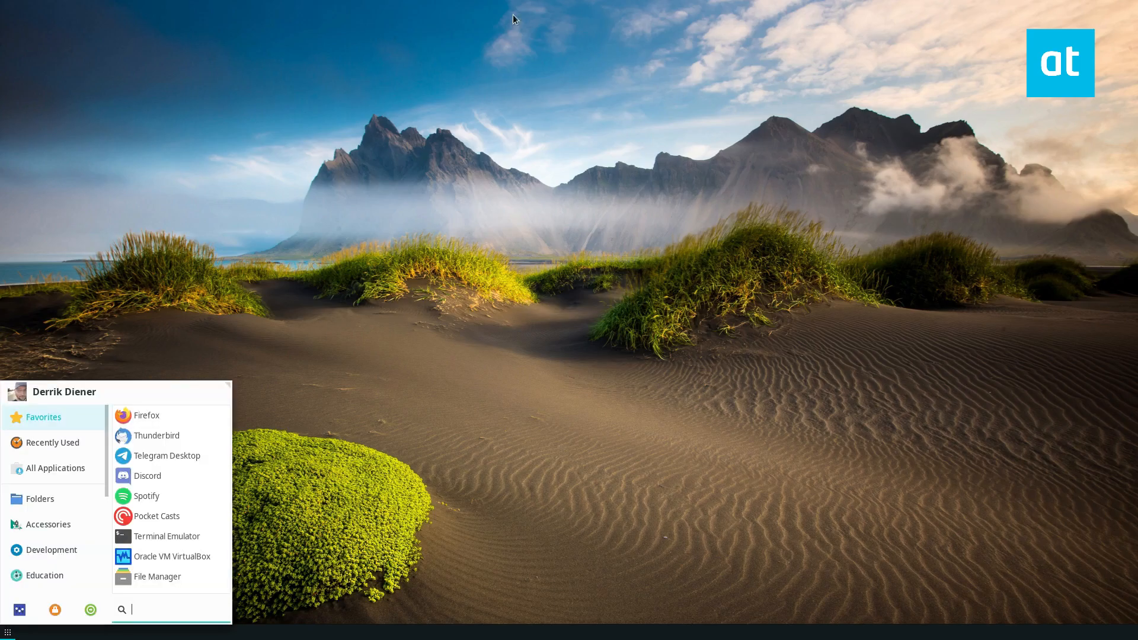
pyautogui.moveTo(335, 226)
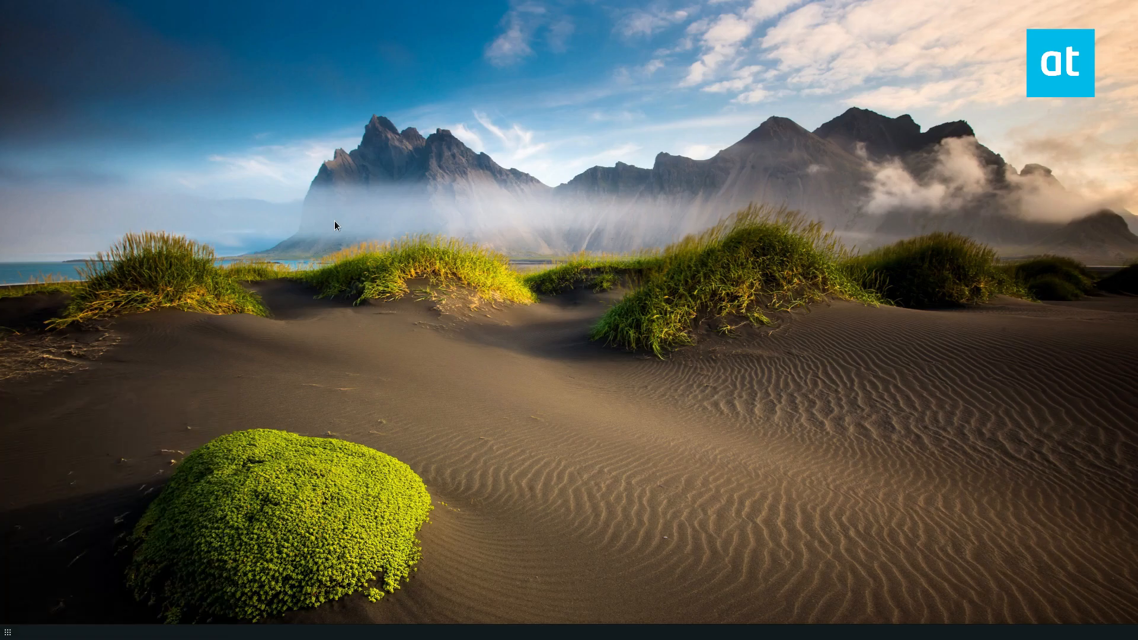
pyautogui.click(9, 632)
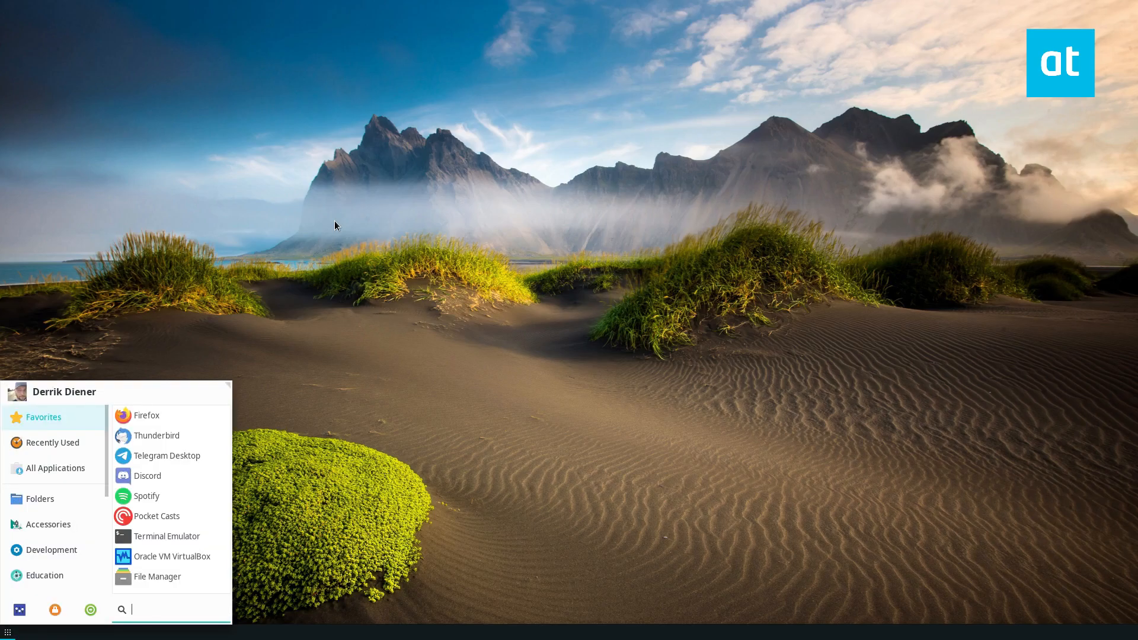
pyautogui.write('manj')
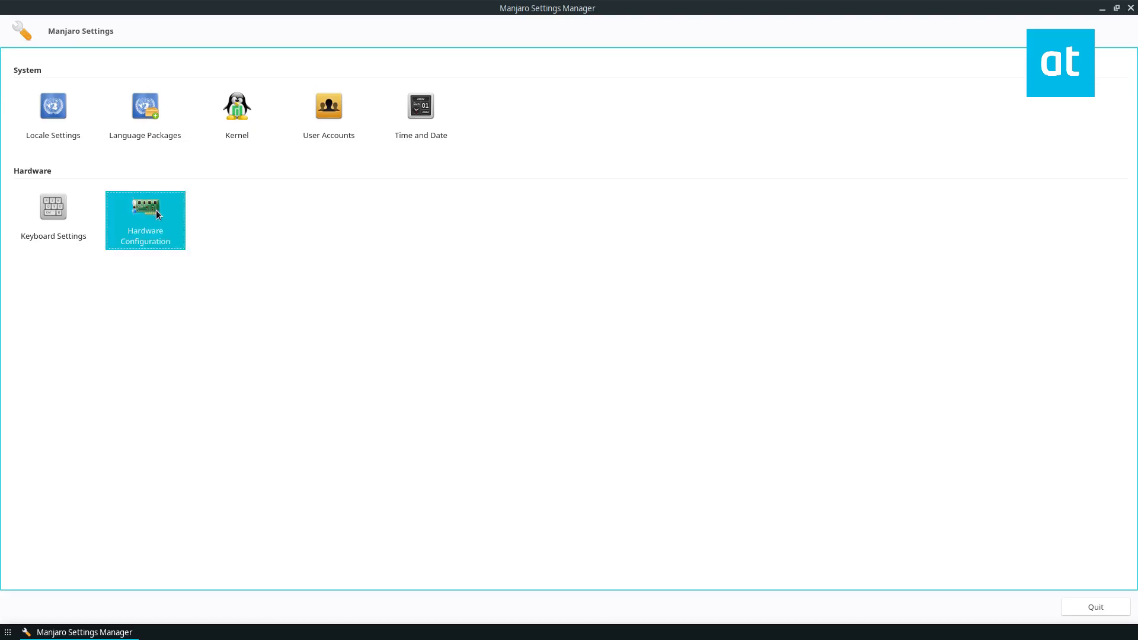
# Enter the Hardware Configuration page listing display and network drivers.
pyautogui.doubleClick(145, 220)
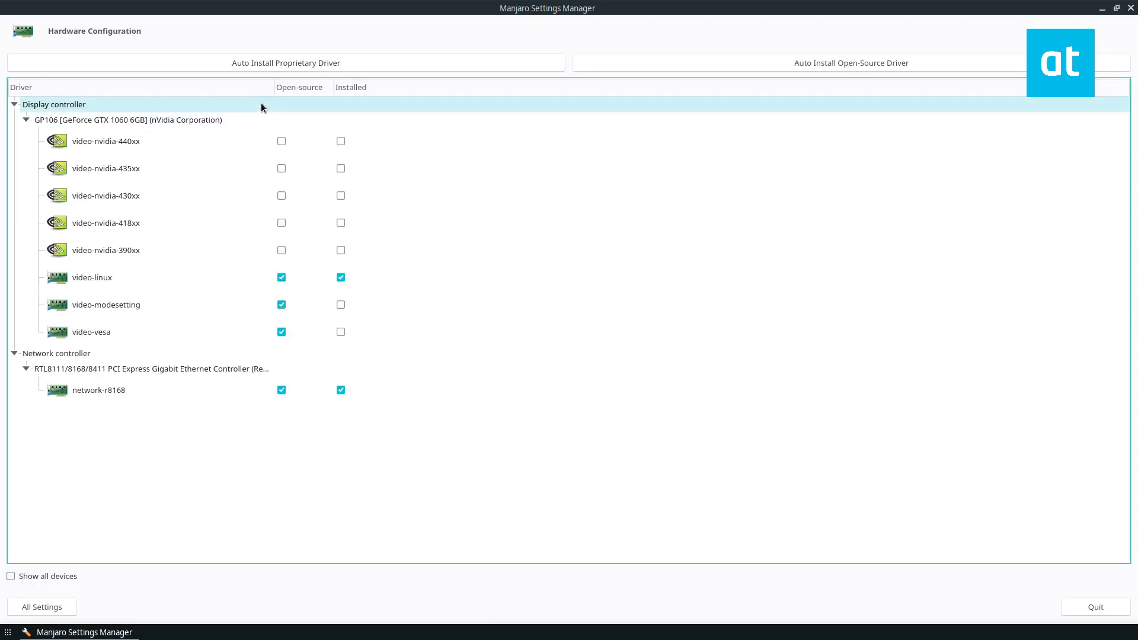
pyautogui.moveTo(283, 4)
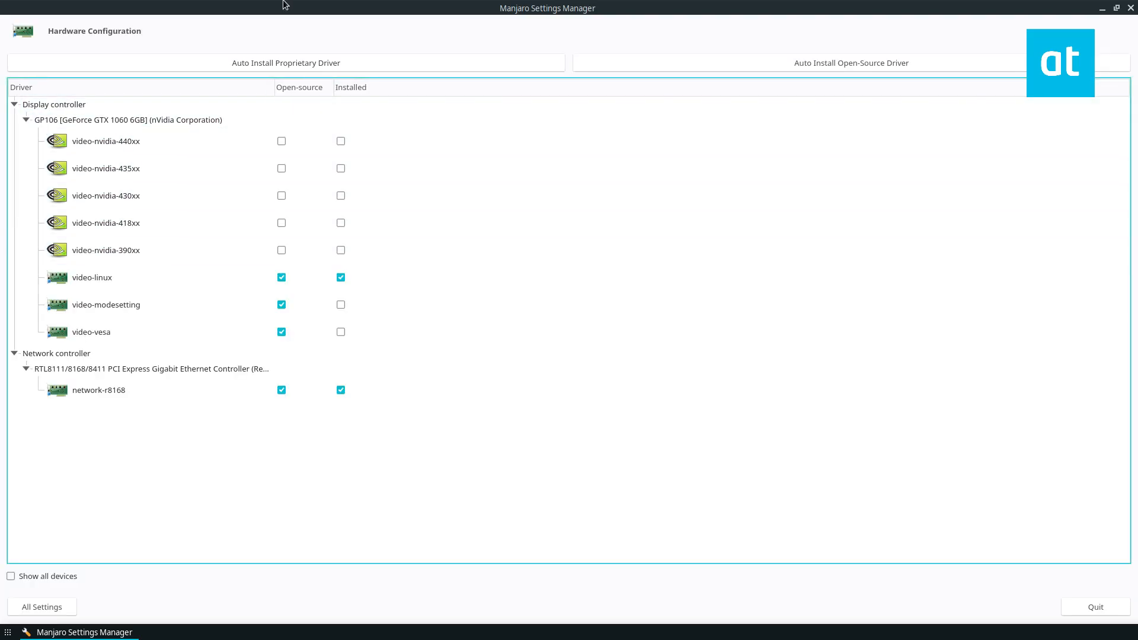
pyautogui.moveTo(226, 5)
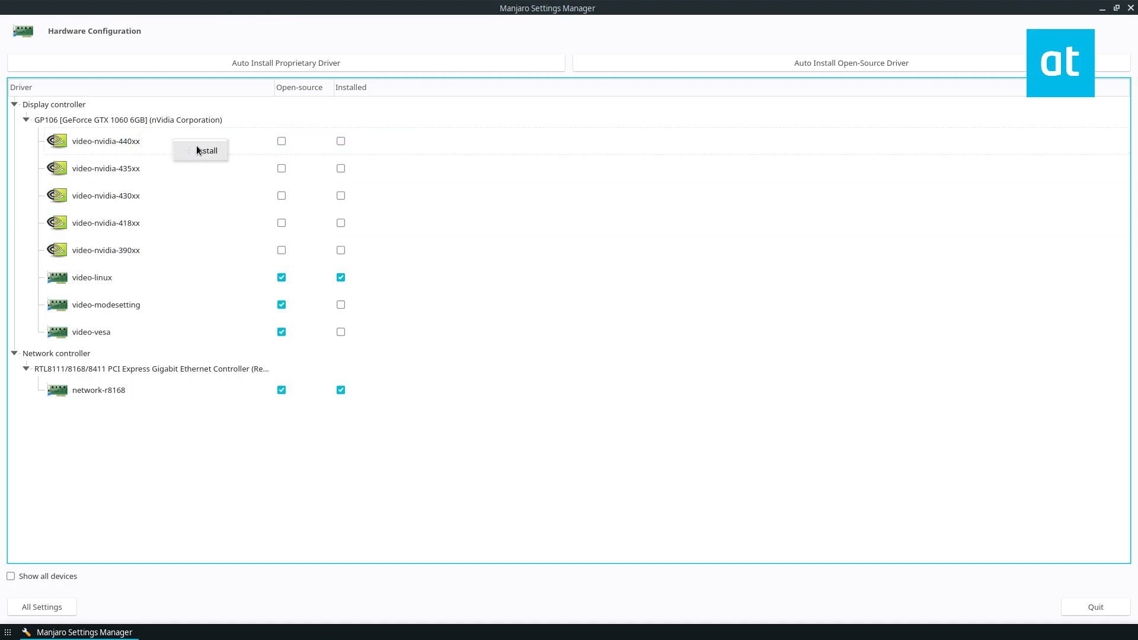
# Request installation of video-nvidia-440xx, confirm it and authenticate with the password.
pyautogui.click(207, 151)
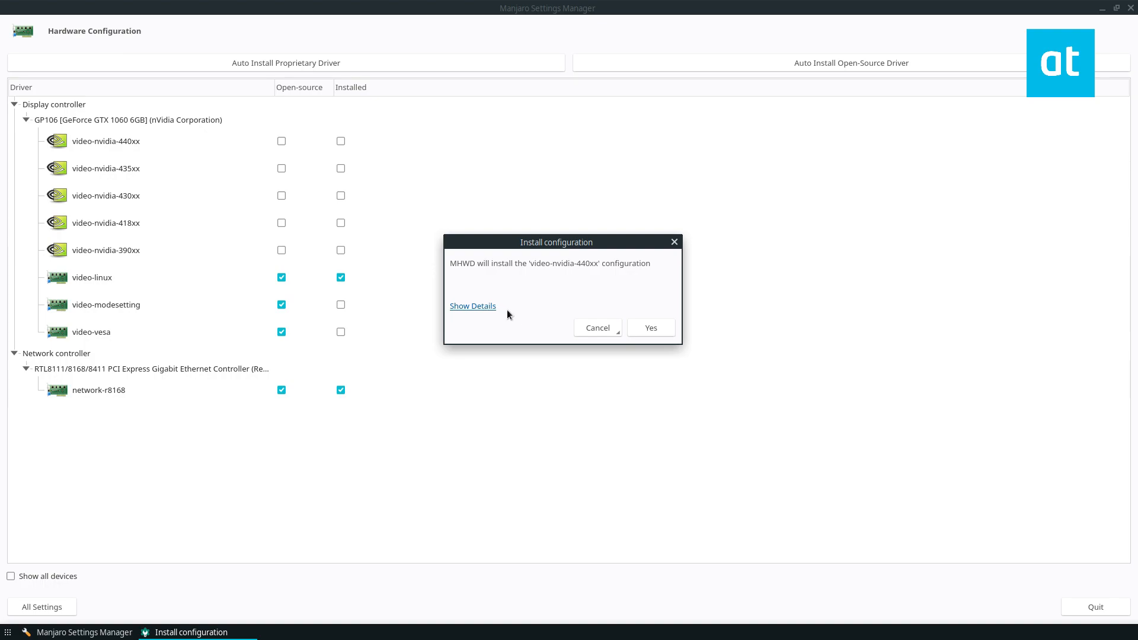
pyautogui.moveTo(415, 259)
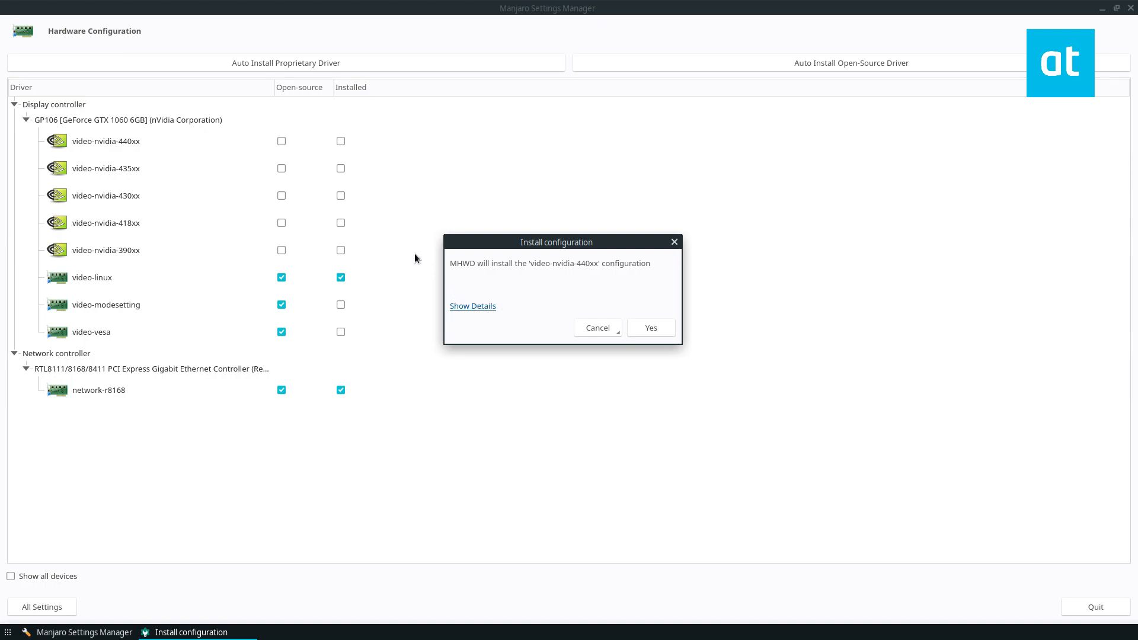
pyautogui.click(650, 327)
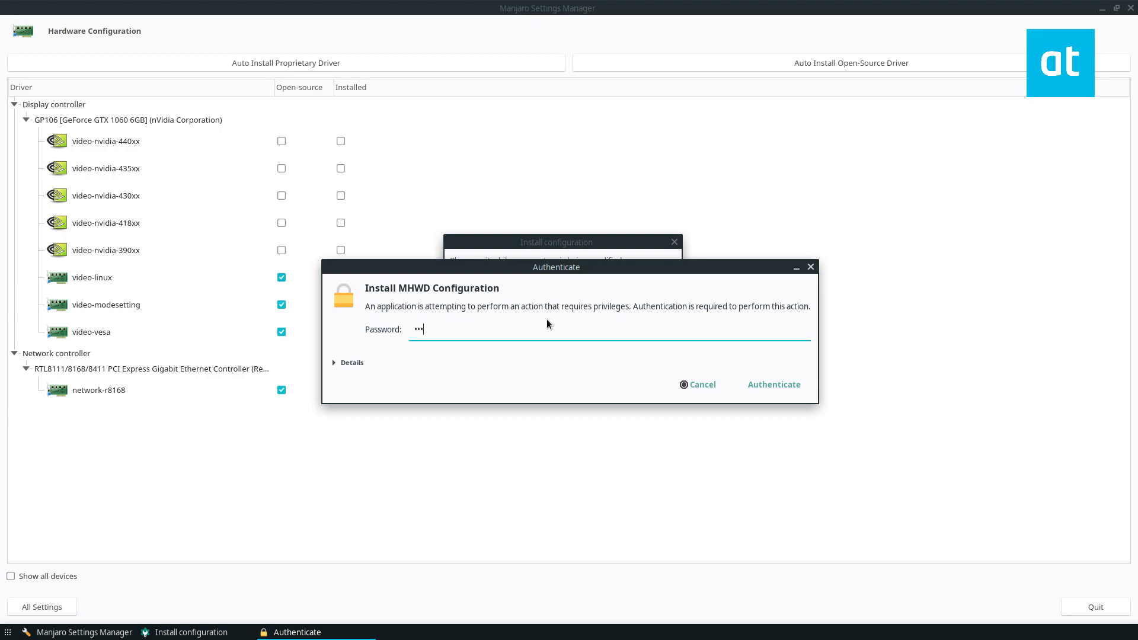
pyautogui.click(773, 384)
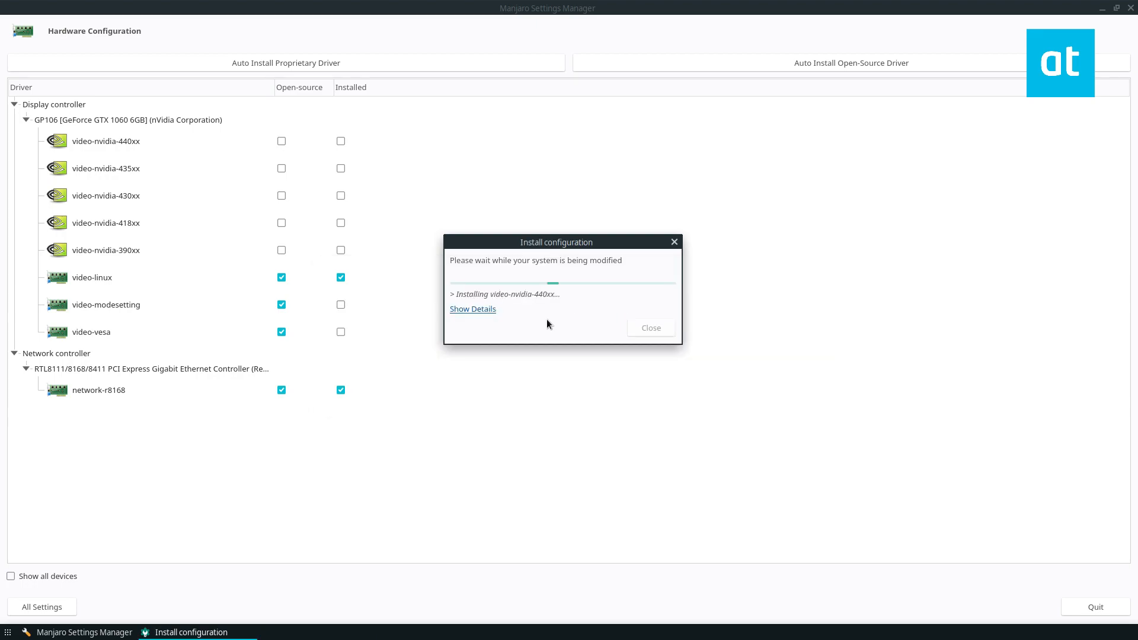
# Expand the detailed installation log while video-nvidia-440xx installs.
pyautogui.click(472, 308)
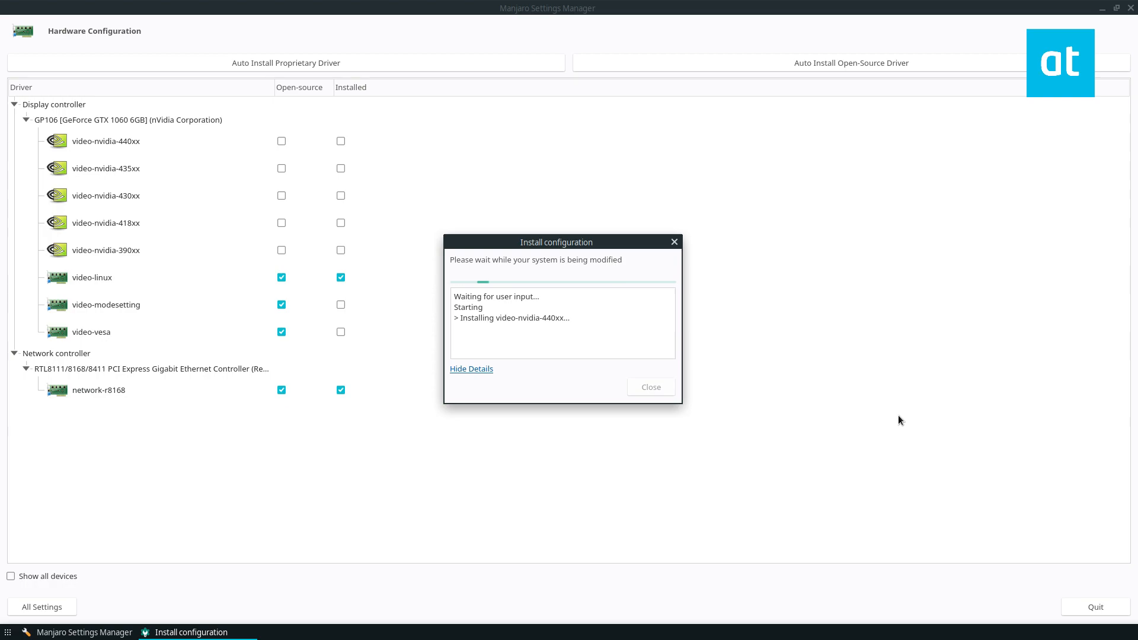
pyautogui.moveTo(554, 263)
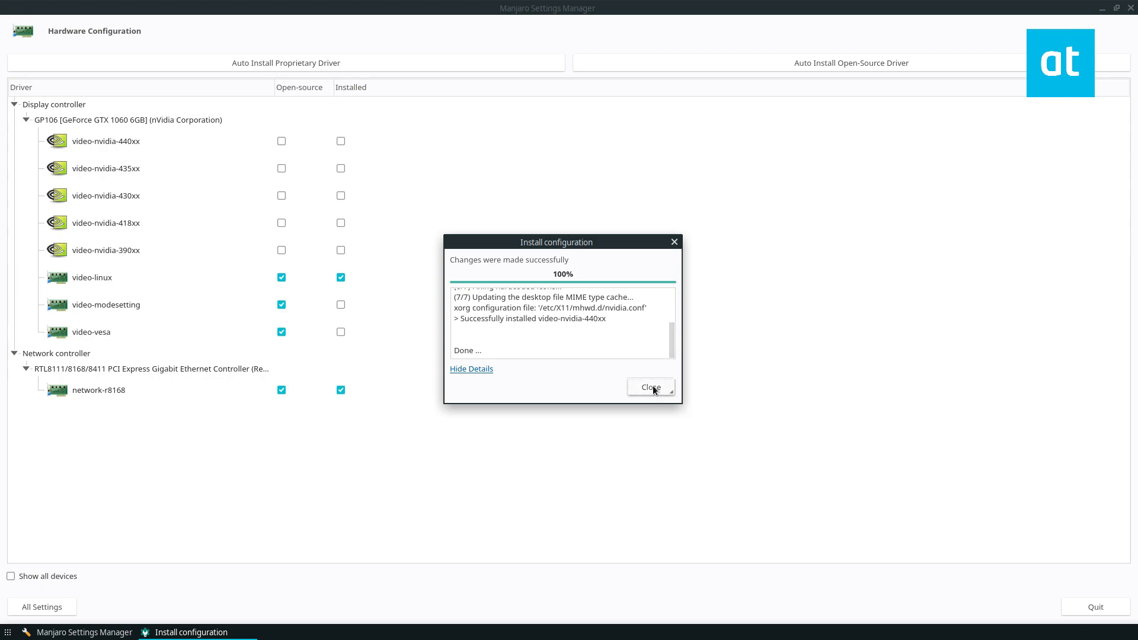
# Dismiss the finished install dialog and restore the window, video-nvidia-440xx marked installed.
pyautogui.click(651, 386)
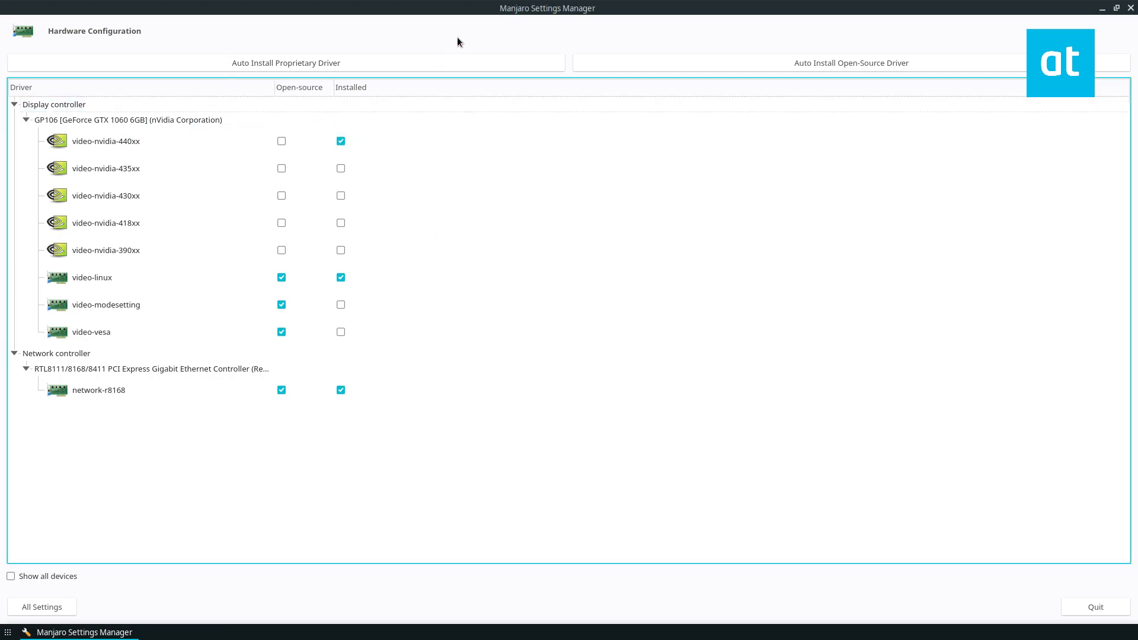
pyautogui.click(1116, 8)
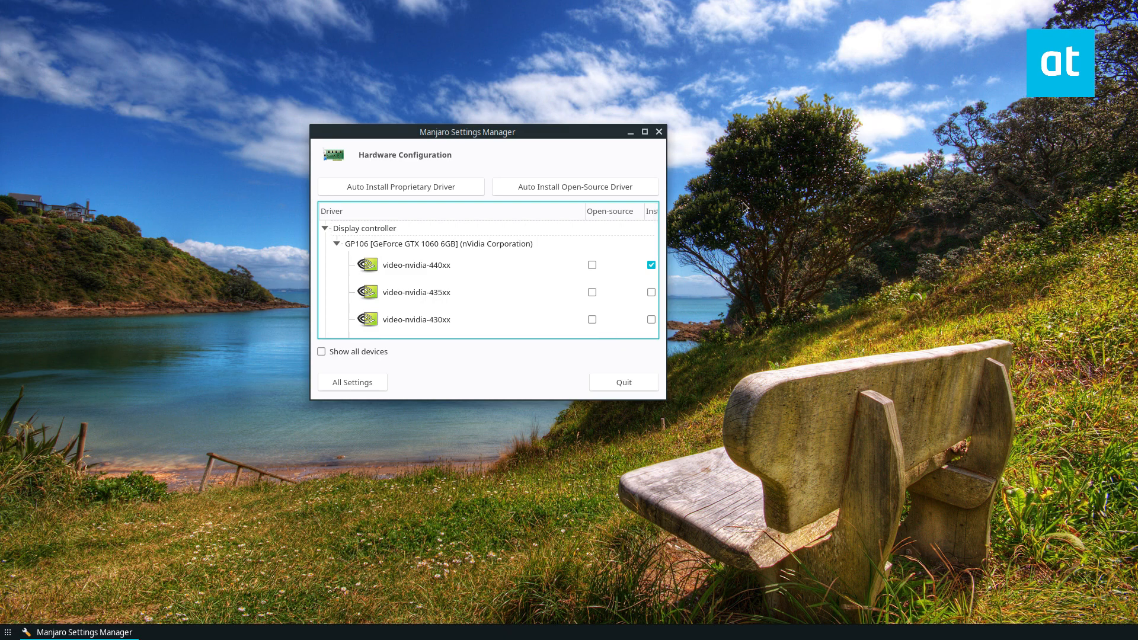
pyautogui.moveTo(658, 132)
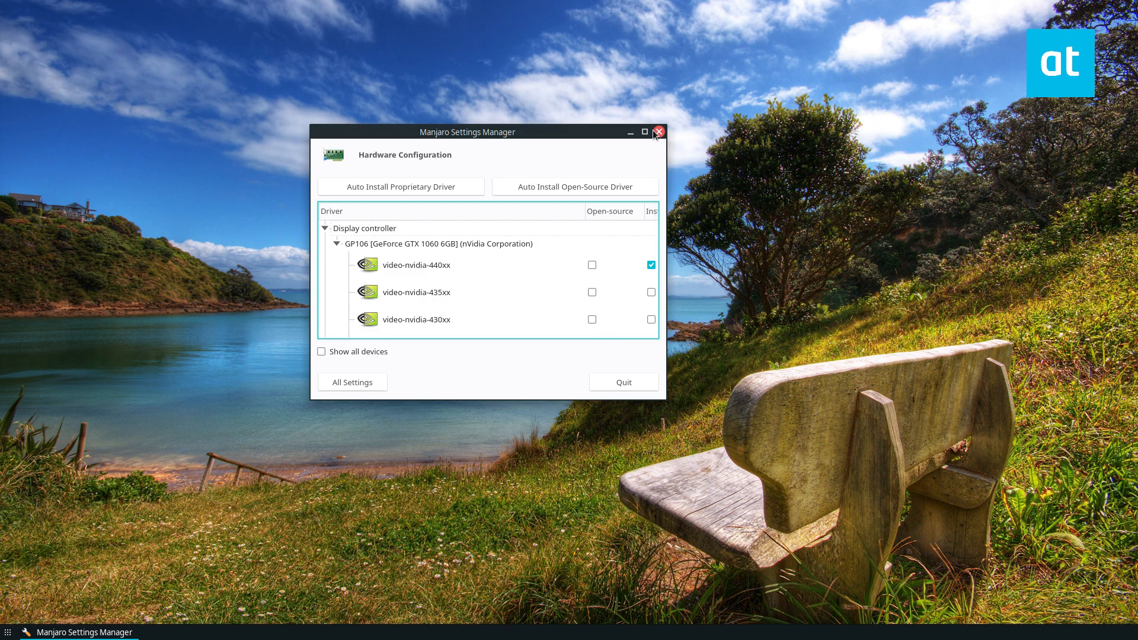
pyautogui.moveTo(655, 138)
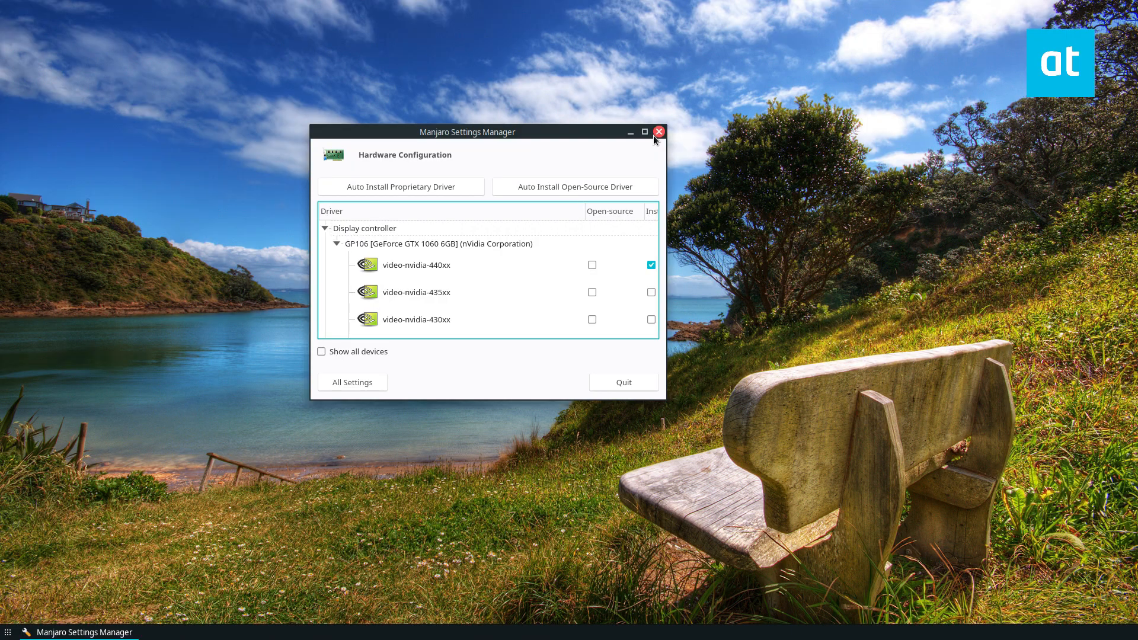